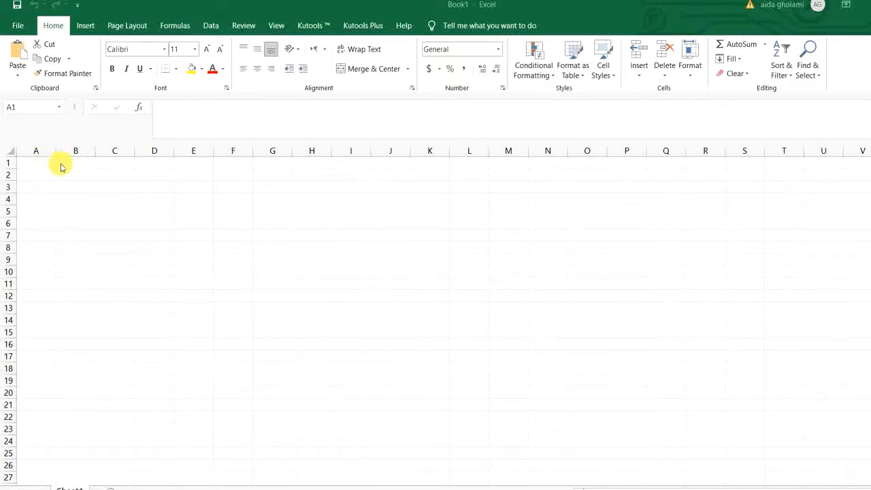
mouse_move(64, 177)
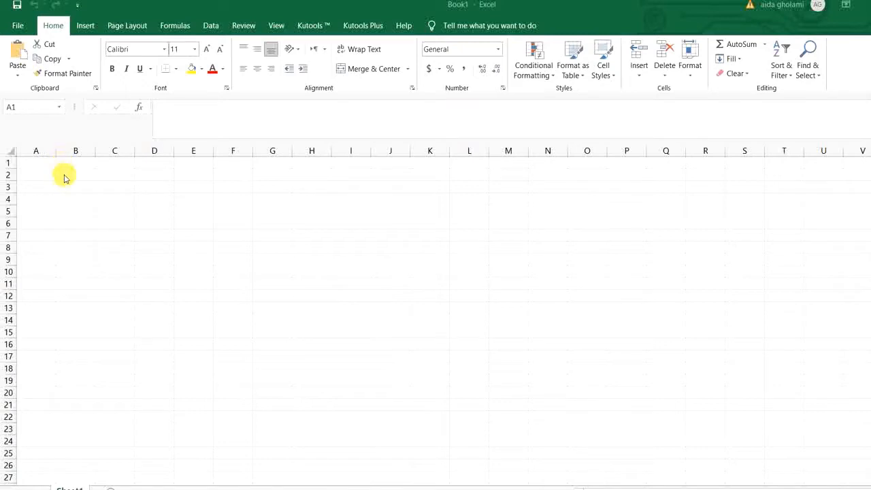
Enter 1 in A1 and fill the series down to 20 in A20
click(36, 163)
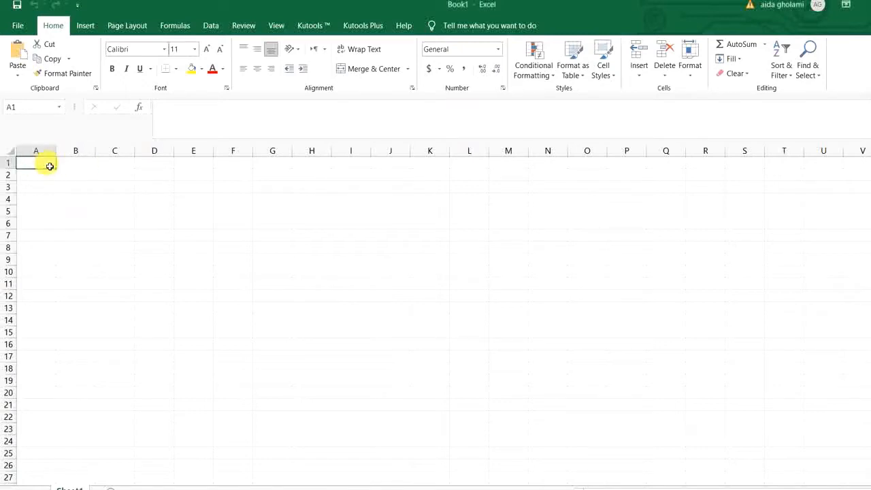
text(1)
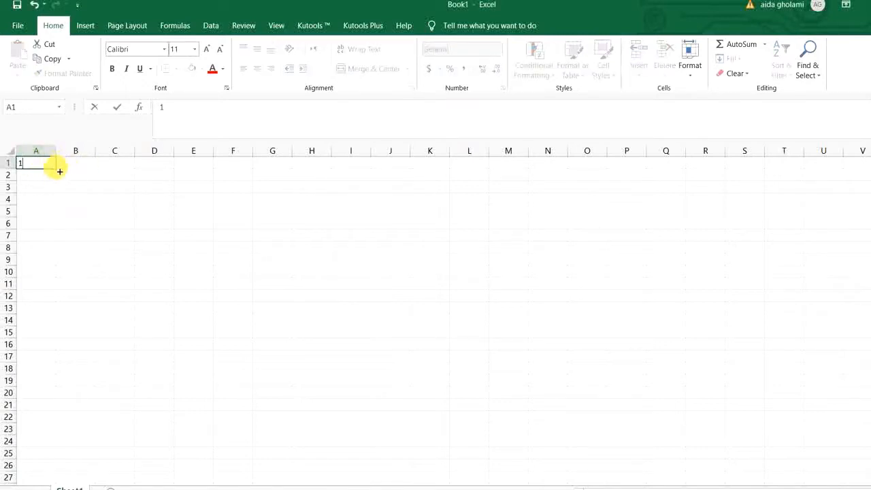
drag(57, 171, 51, 391)
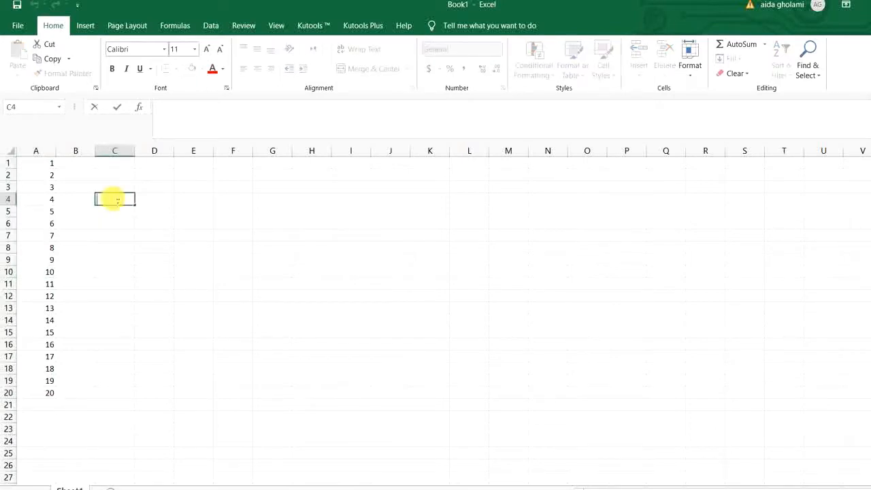
Enter =AVERAGEIF(A1:A20,">10") in C4 so it shows 15.5
text(=av)
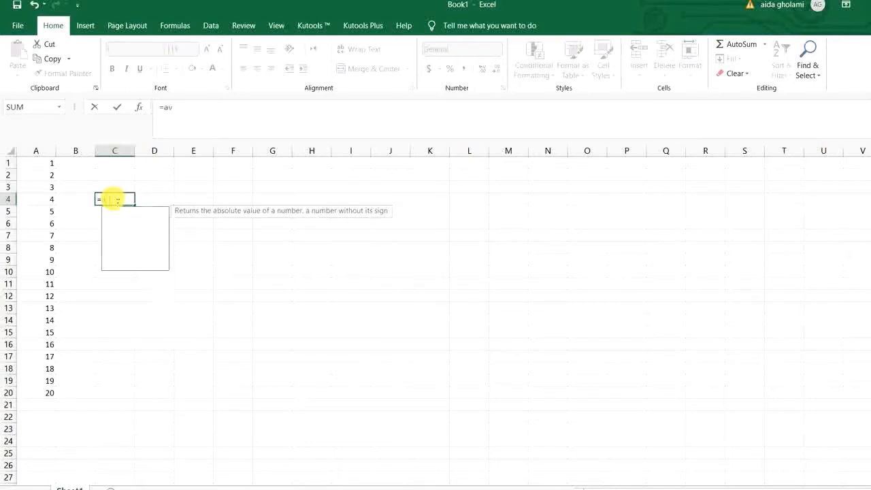
text(e)
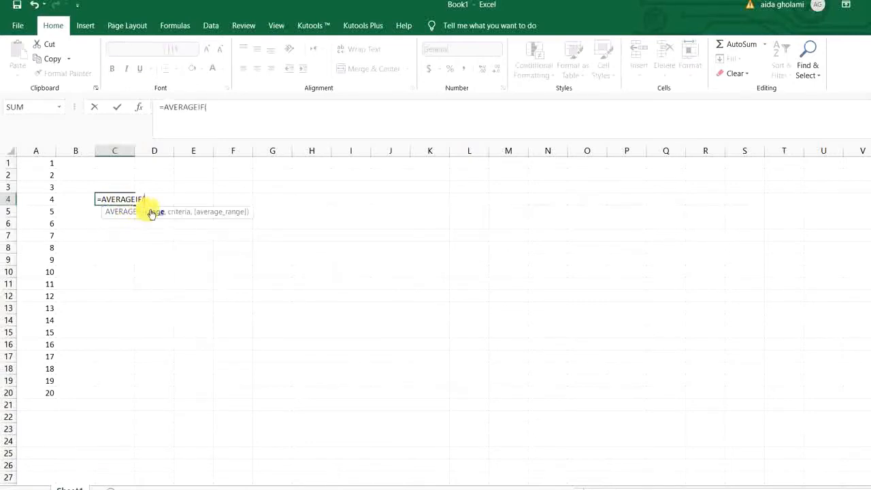
mouse_move(139, 226)
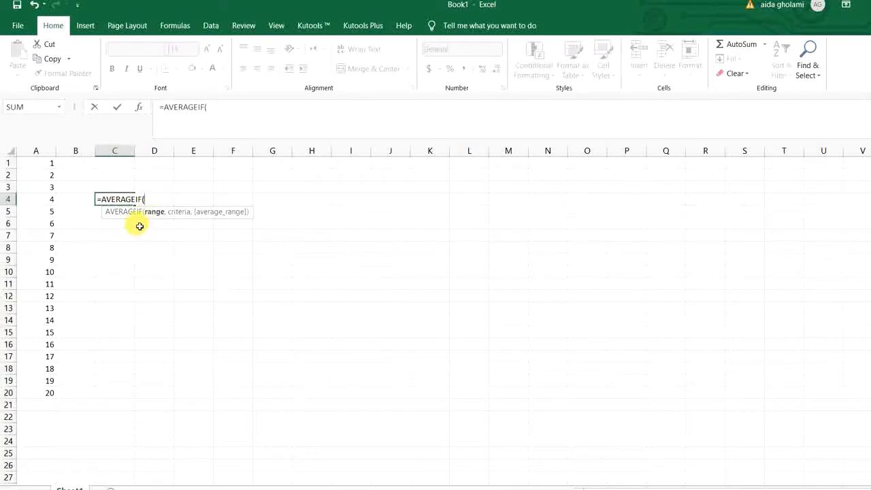
click(36, 164)
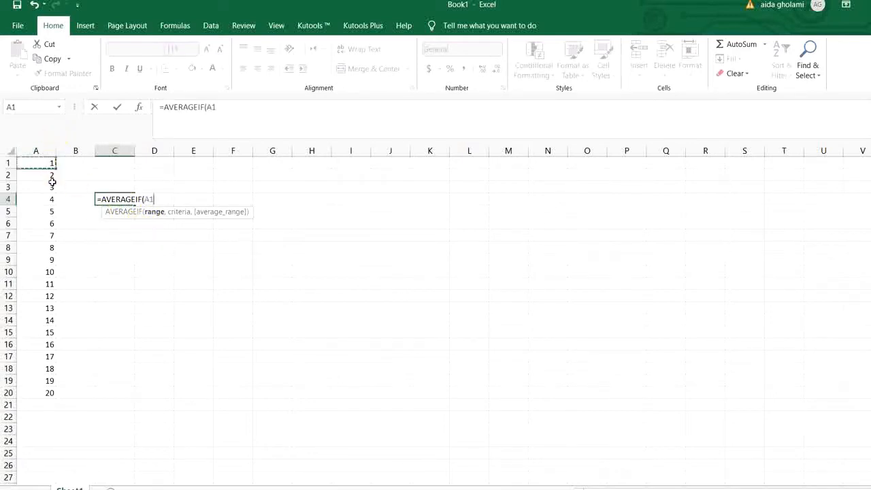
drag(35, 163, 40, 388)
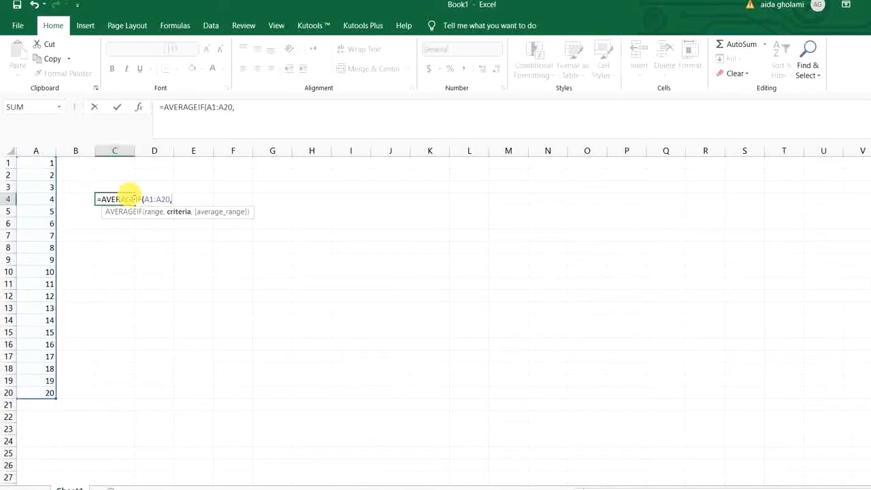
text(")
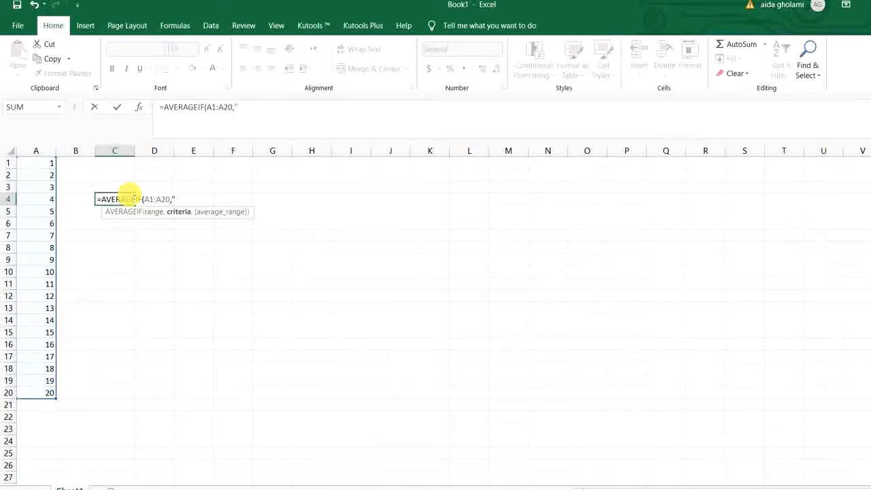
text(>10)
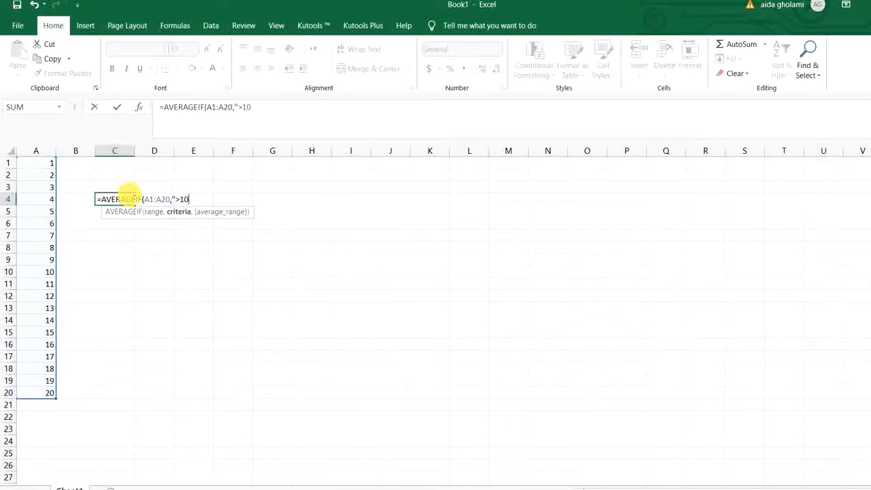
text(")
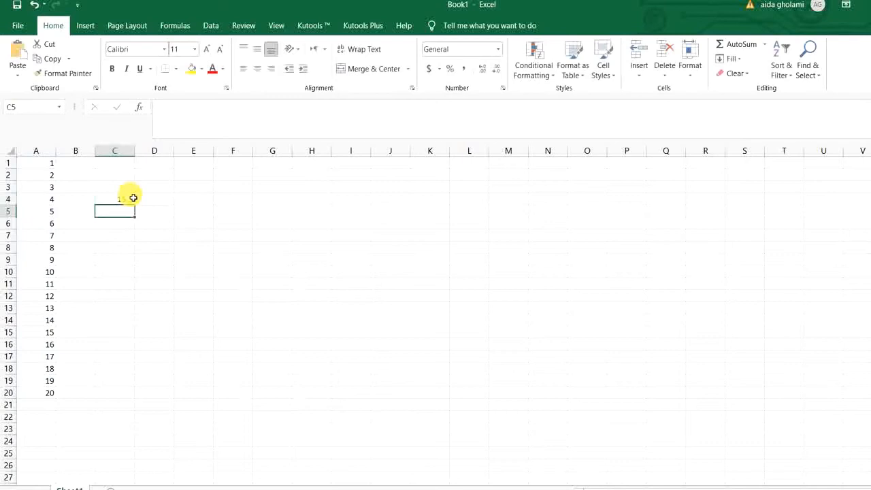
text(=AVERAGEIF(A1:A20,">10"))
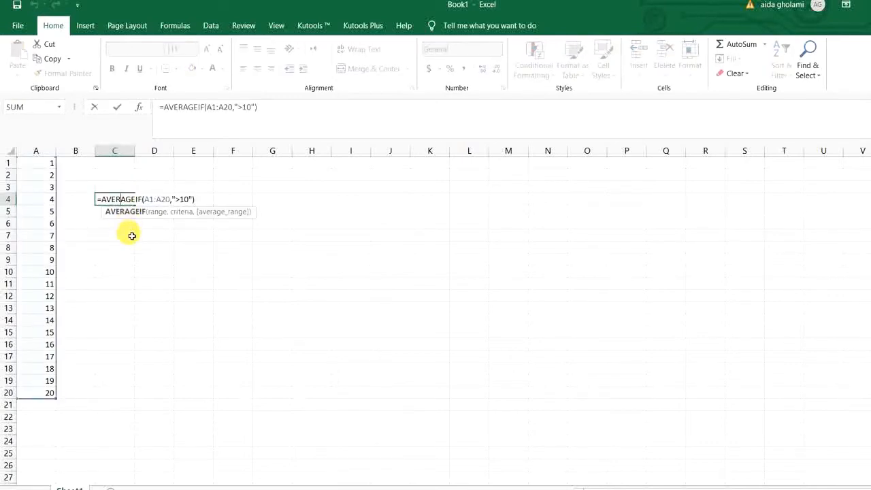
mouse_move(93, 232)
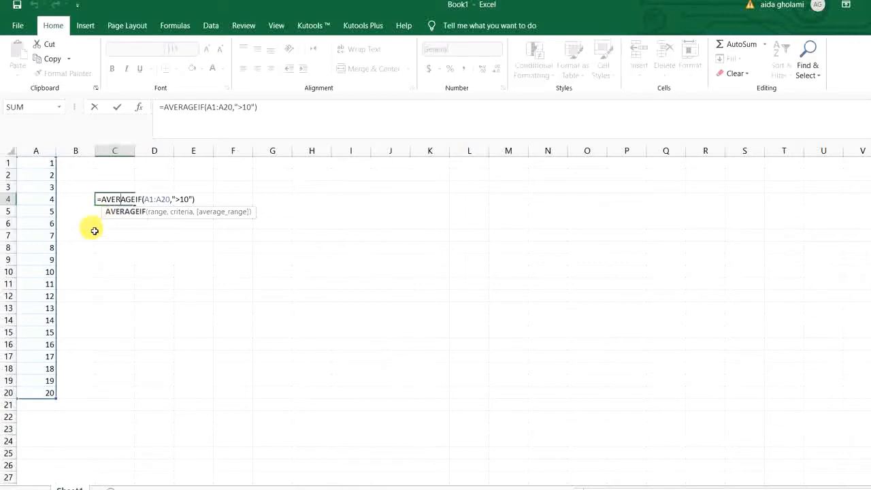
mouse_move(95, 279)
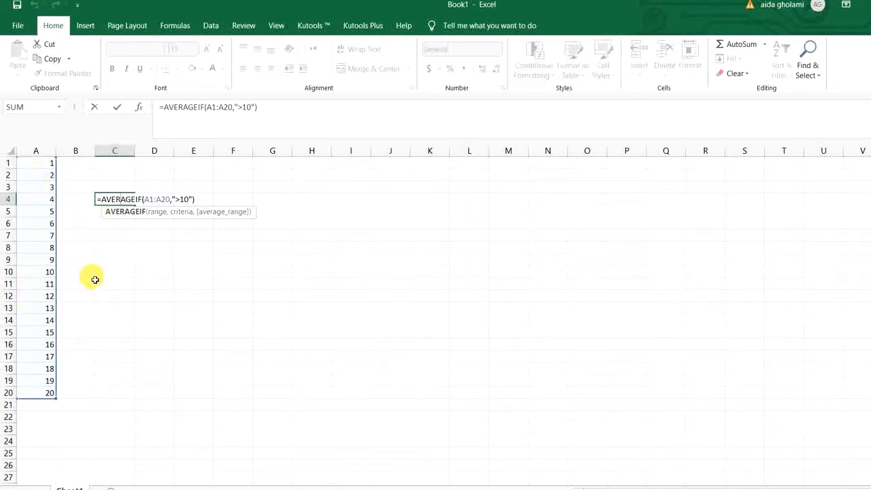
key(Return)
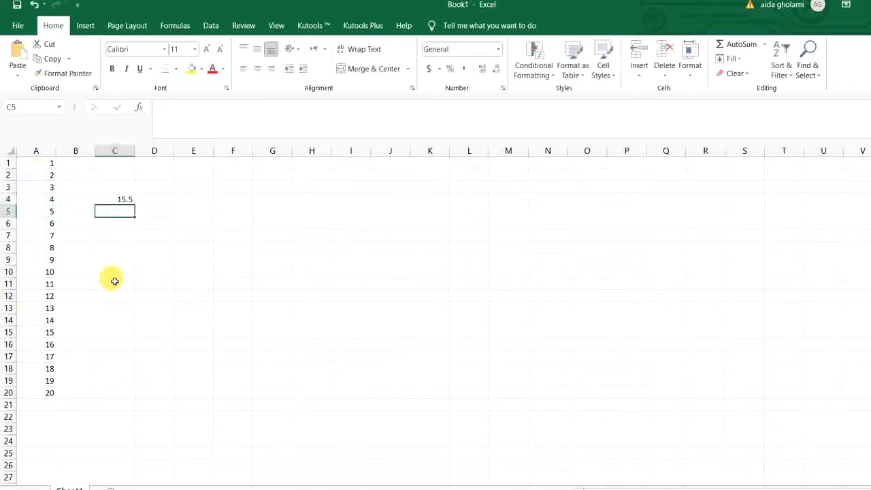
Start the A, B, C, D labels in column B from cell B1
click(76, 162)
text(A)
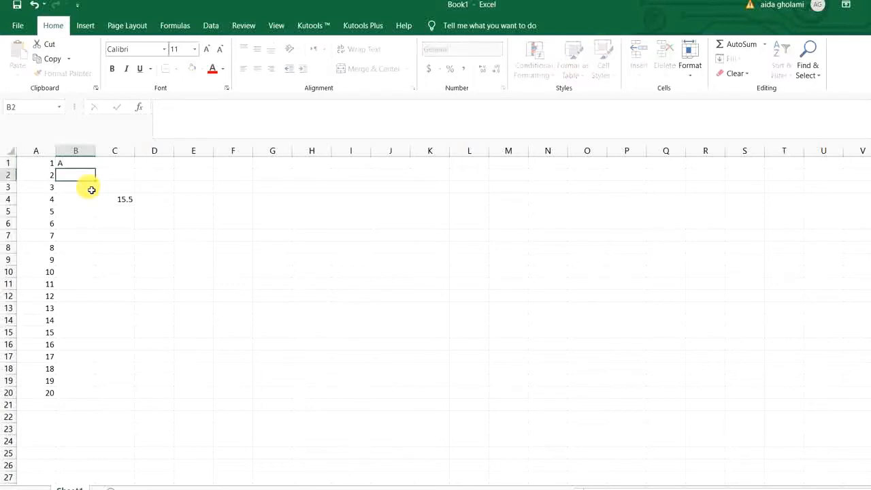
text(B)
click(74, 186)
text(C)
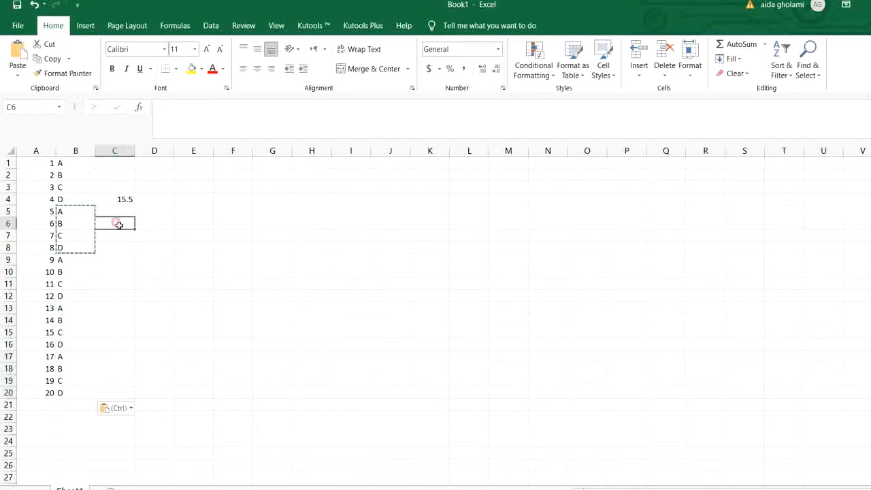
Enter =AVERAGEIF(B1:B20,"A",A1:A20) in C5 so it shows 9
text(=a)
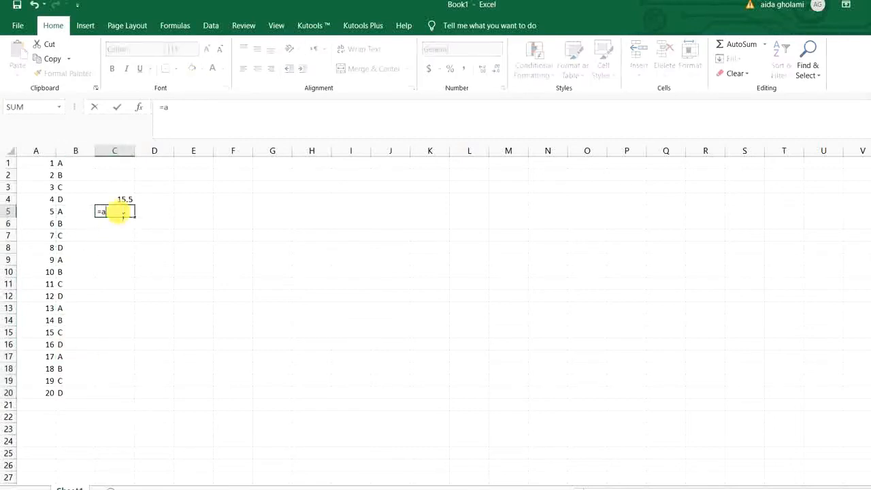
text(v)
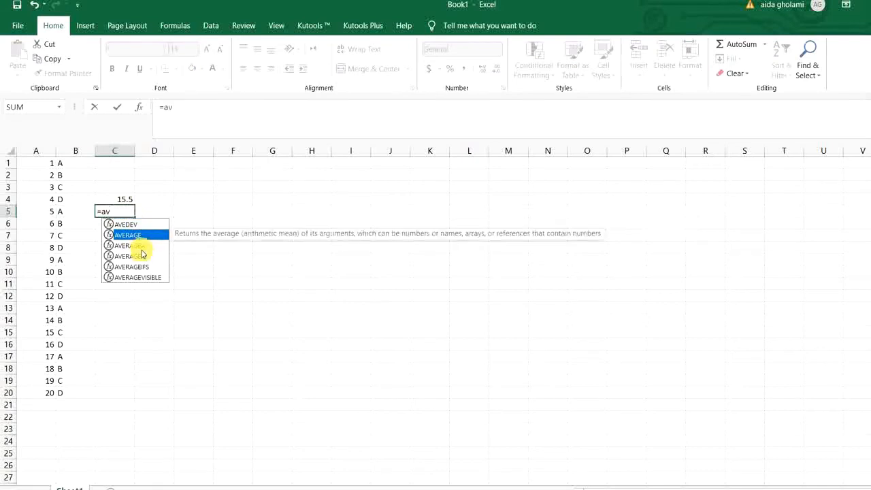
double_click(125, 245)
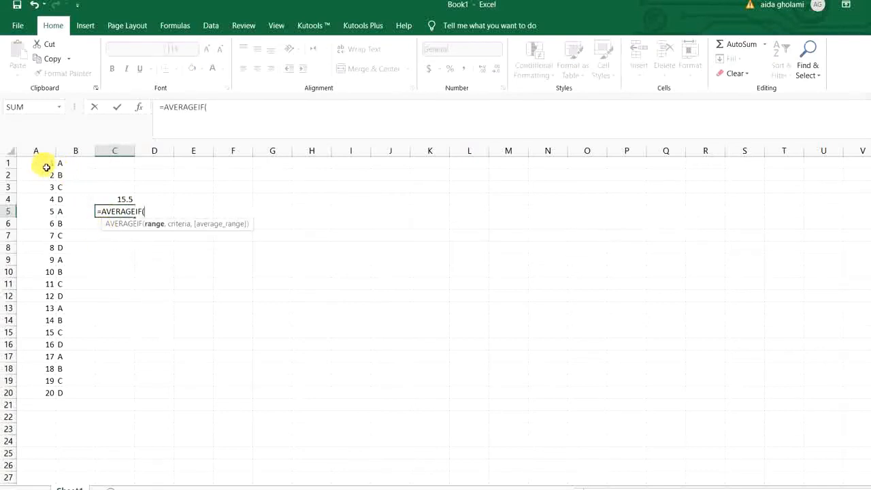
drag(76, 164, 84, 392)
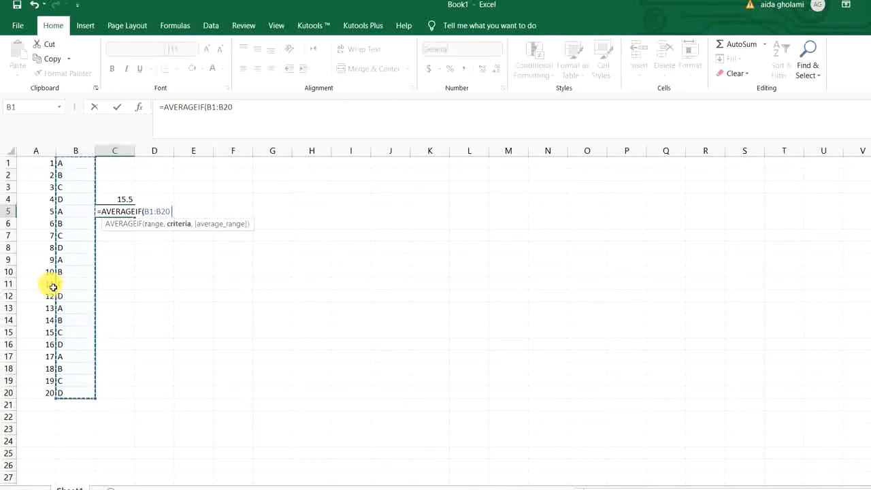
text(,")
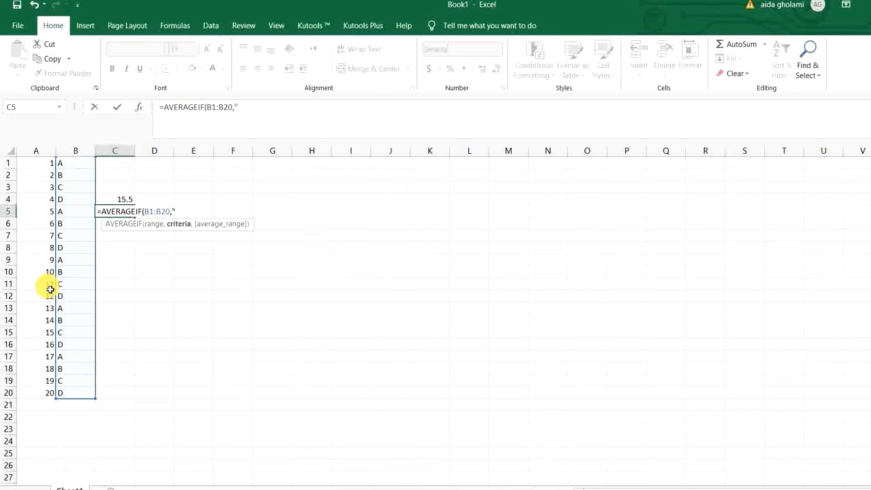
text(A)
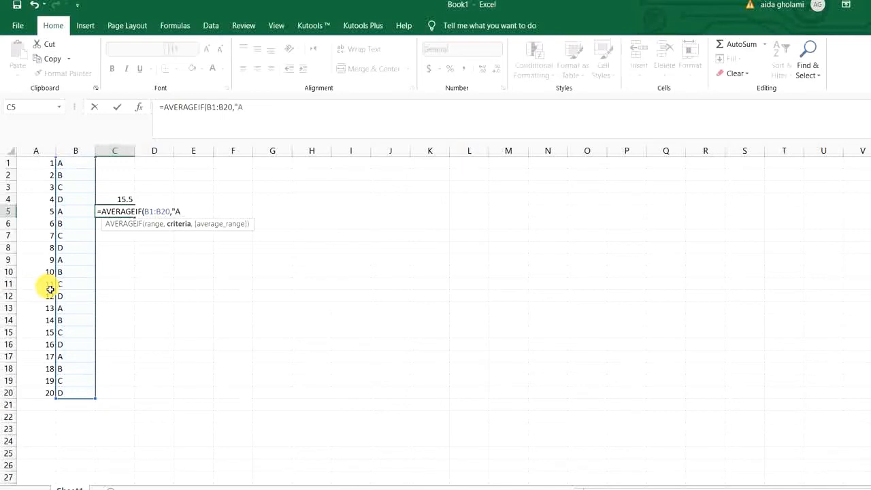
text(,)
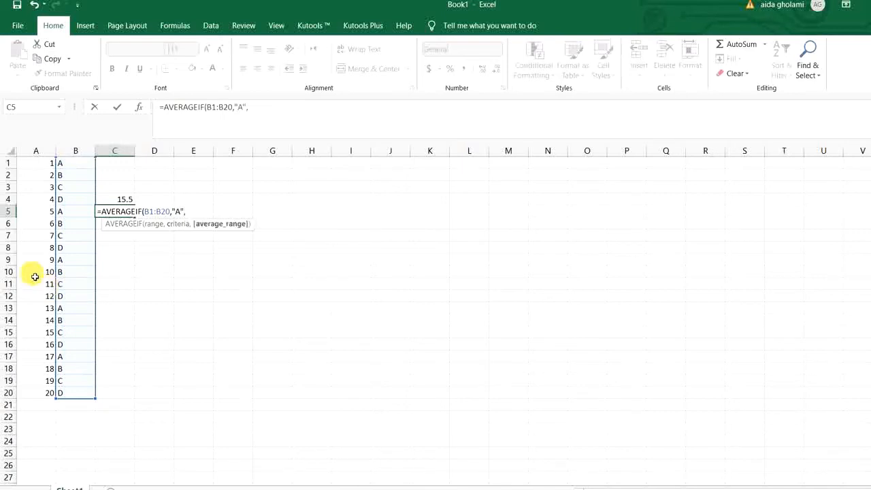
drag(35, 162, 35, 392)
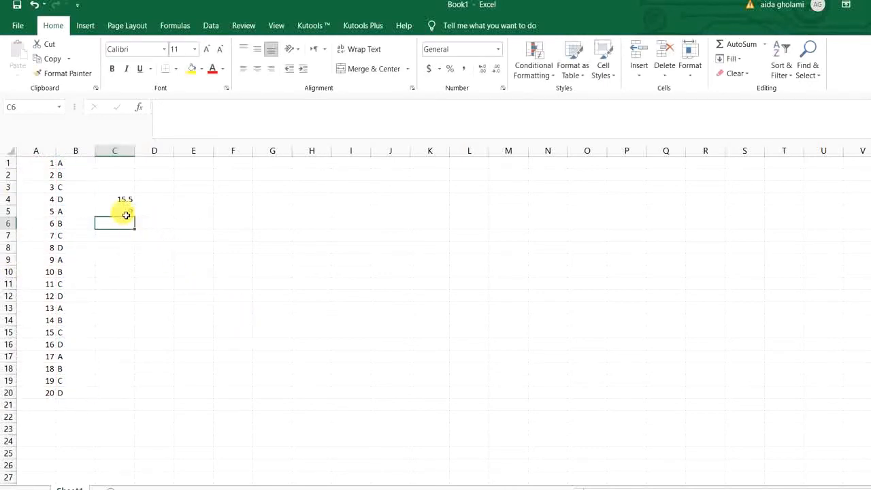
text(=AVERAGEIF(B1:B20,"A",A1:A20))
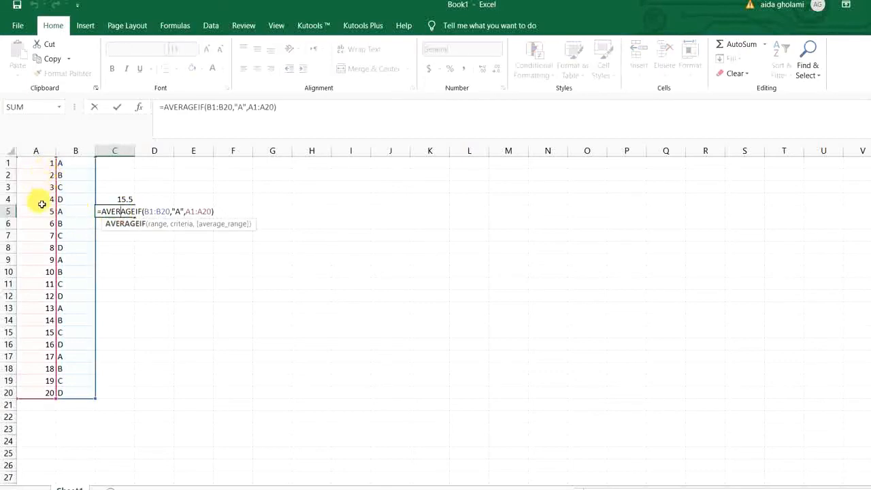
mouse_move(45, 302)
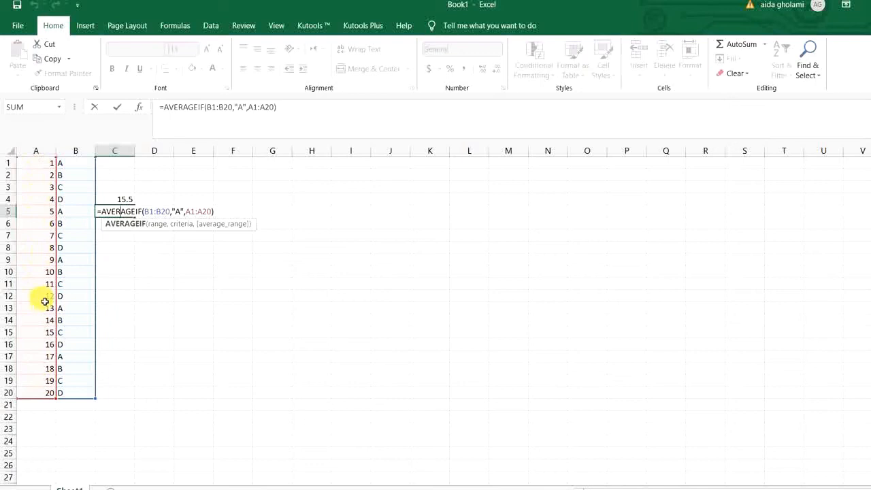
mouse_move(71, 169)
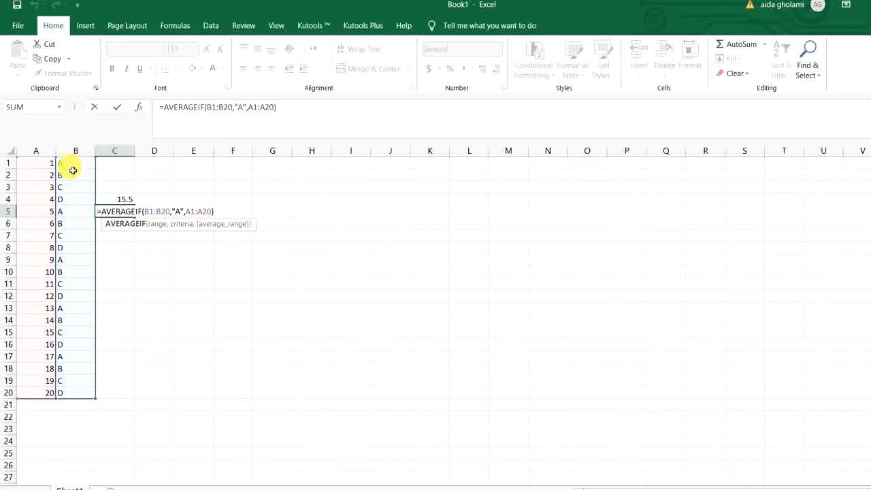
key(Return)
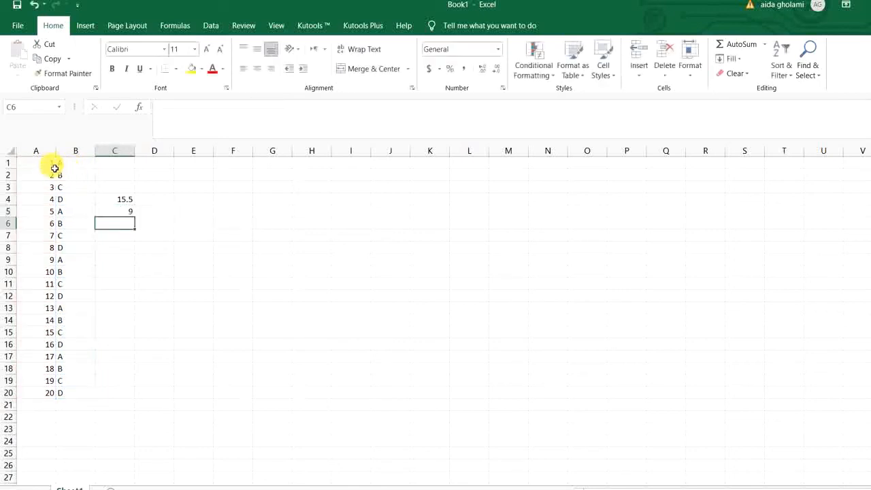
click(35, 211)
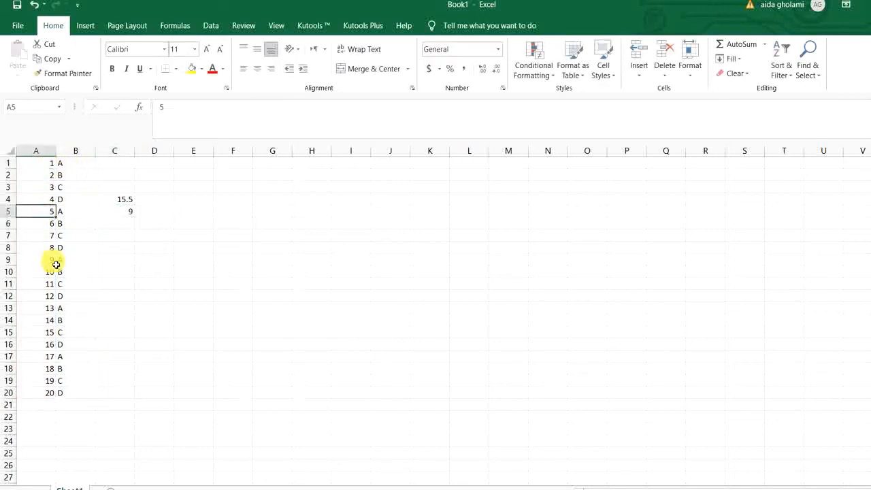
click(36, 307)
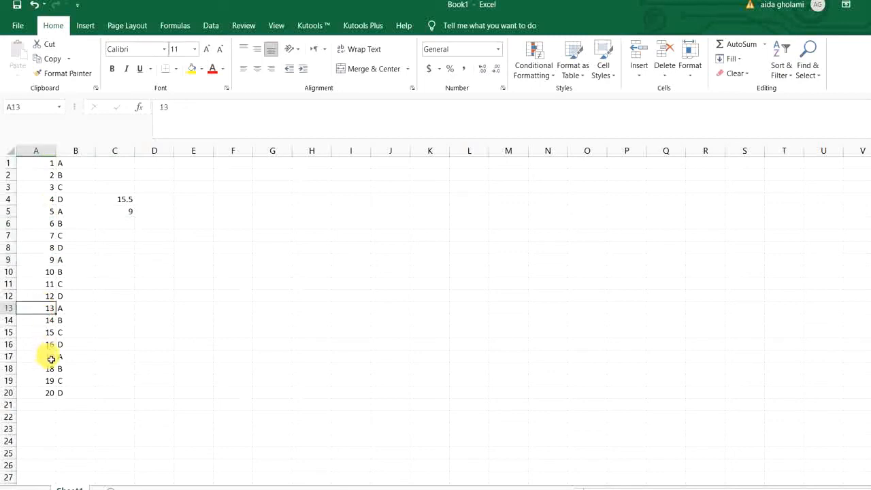
click(114, 319)
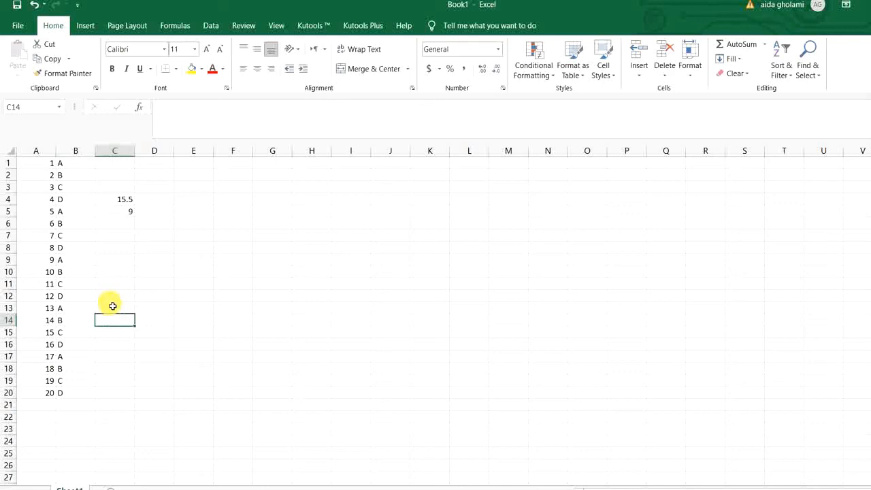
mouse_move(106, 291)
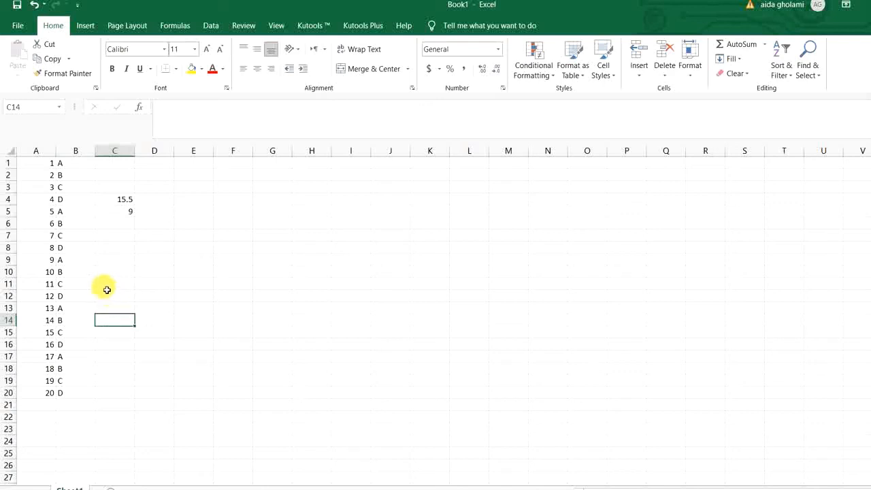
mouse_move(122, 298)
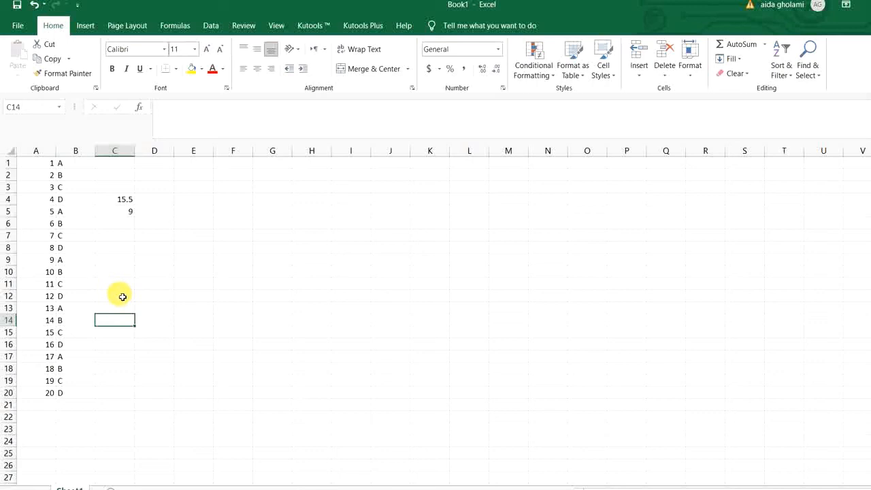
mouse_move(117, 294)
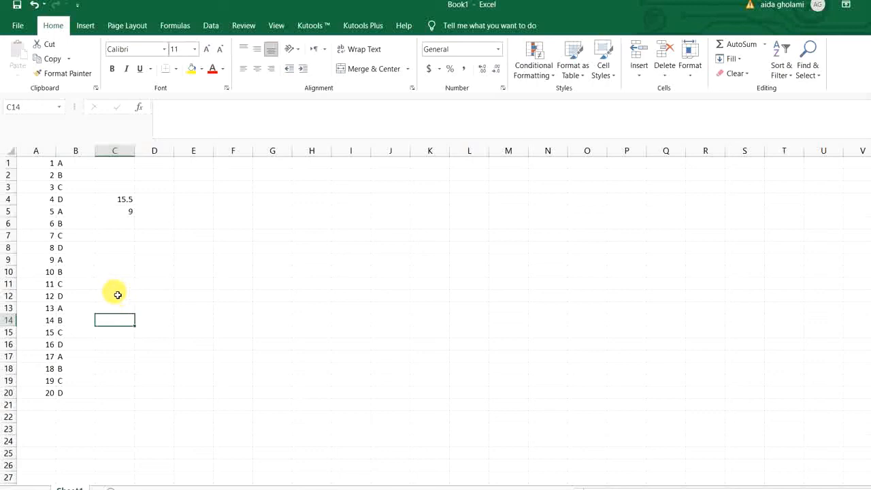